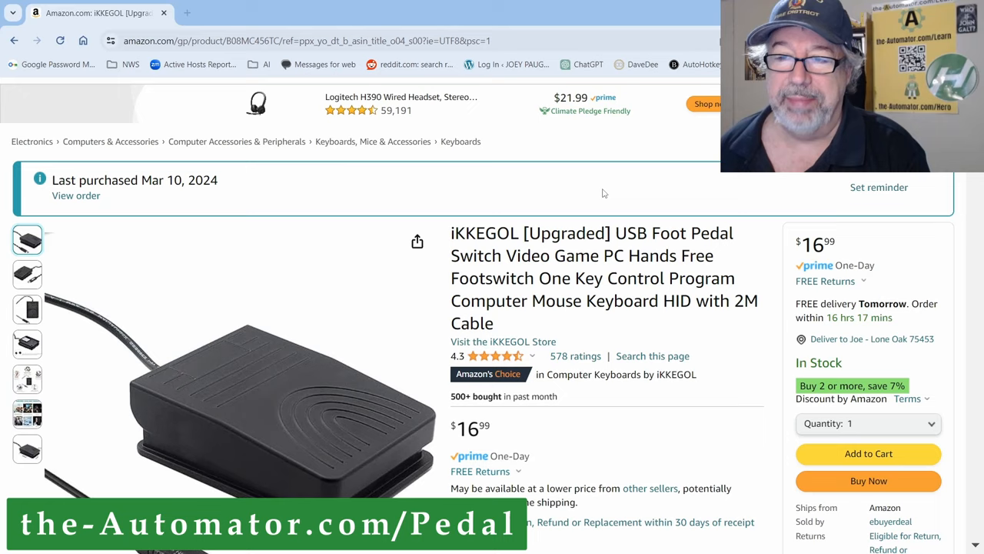
Review the FS2007 pedal's assignment in ElfKey, reading F14 with OutMode Continuous
scroll("down", 3)
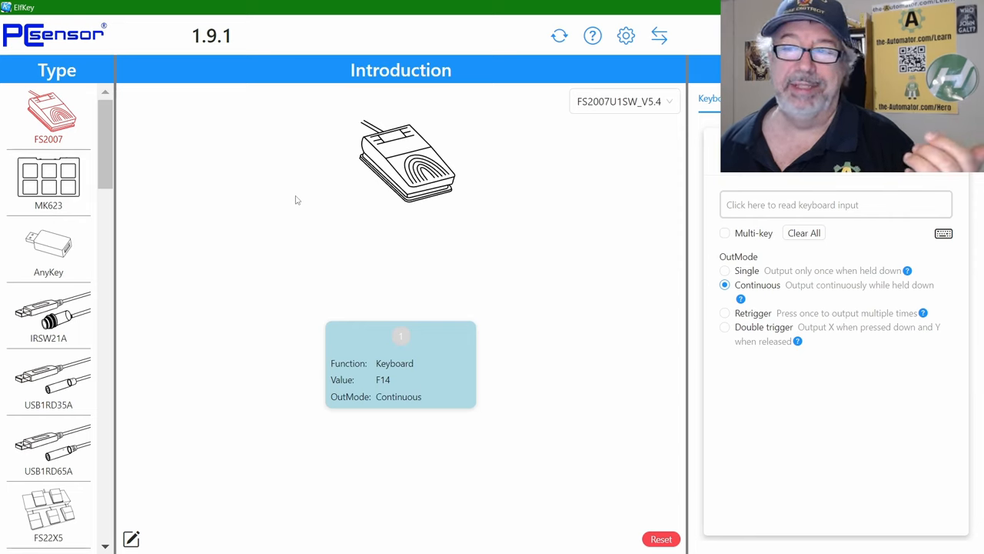
mouse_move(477, 213)
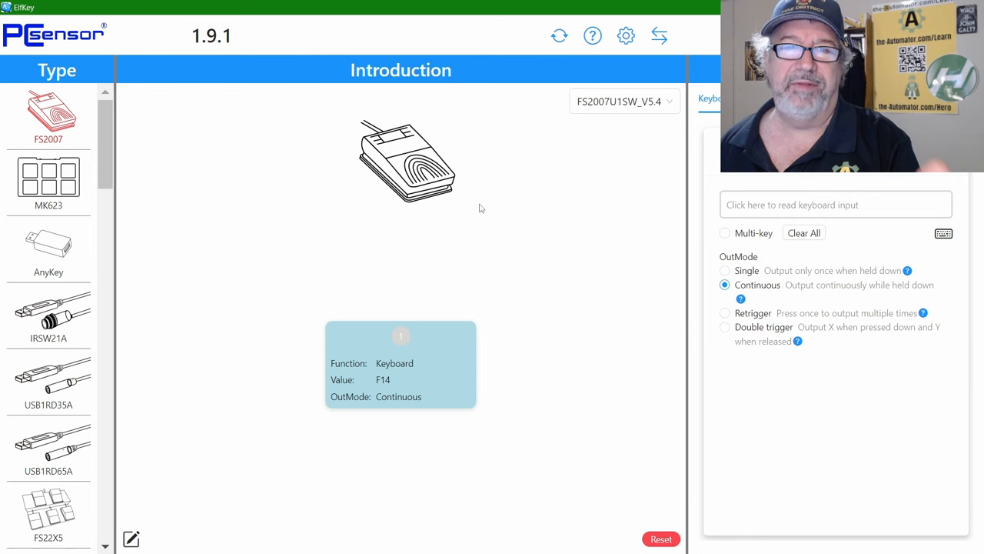
mouse_move(541, 261)
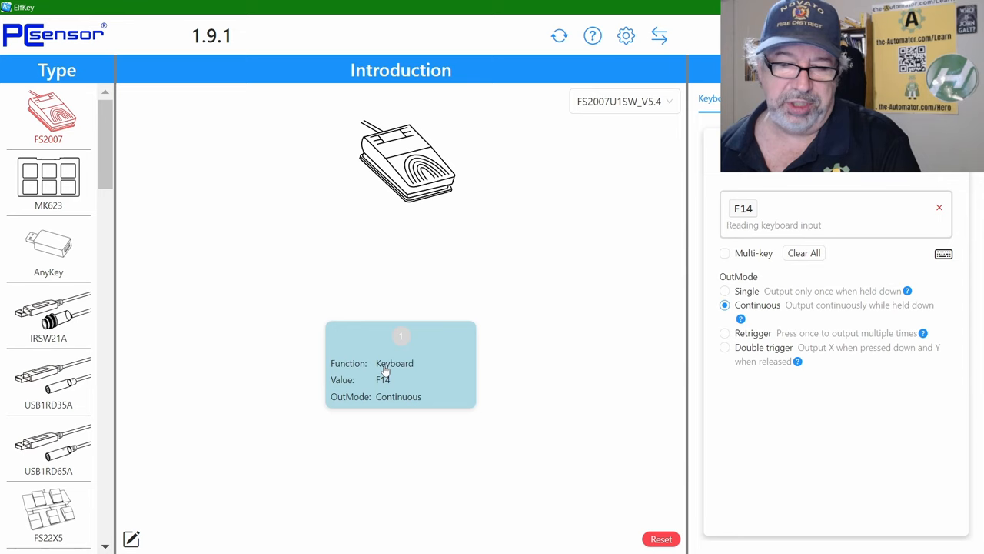
mouse_move(393, 387)
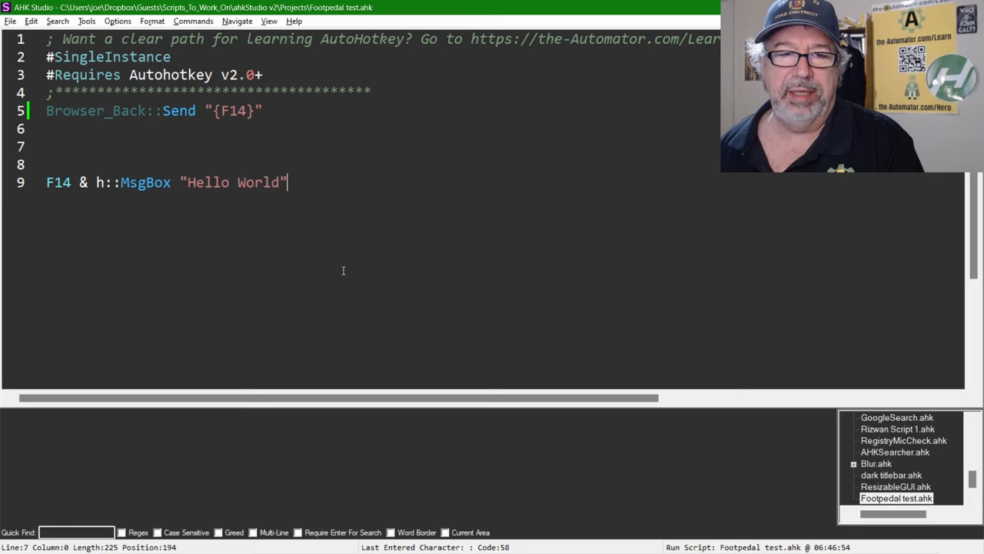
left_click(83, 181)
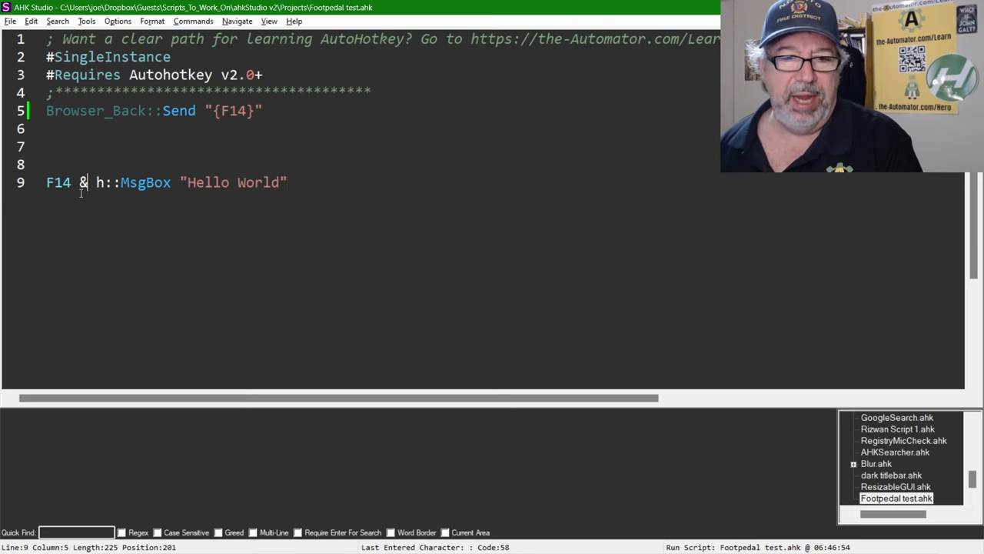
left_click(46, 146)
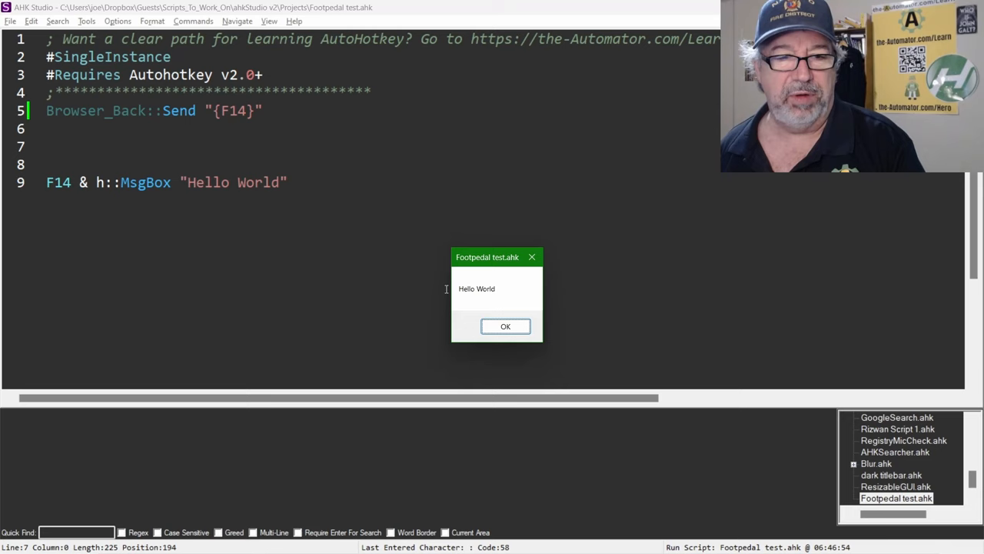
left_click(505, 326)
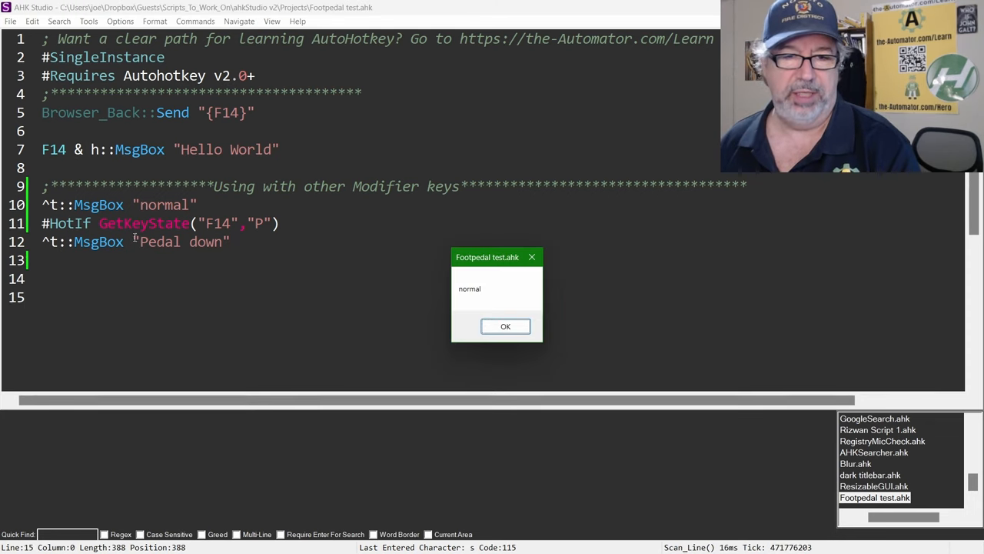
Test Ctrl+T without and with the pedal, dismissing the 'normal' and 'Pedal down' messages
left_click(504, 326)
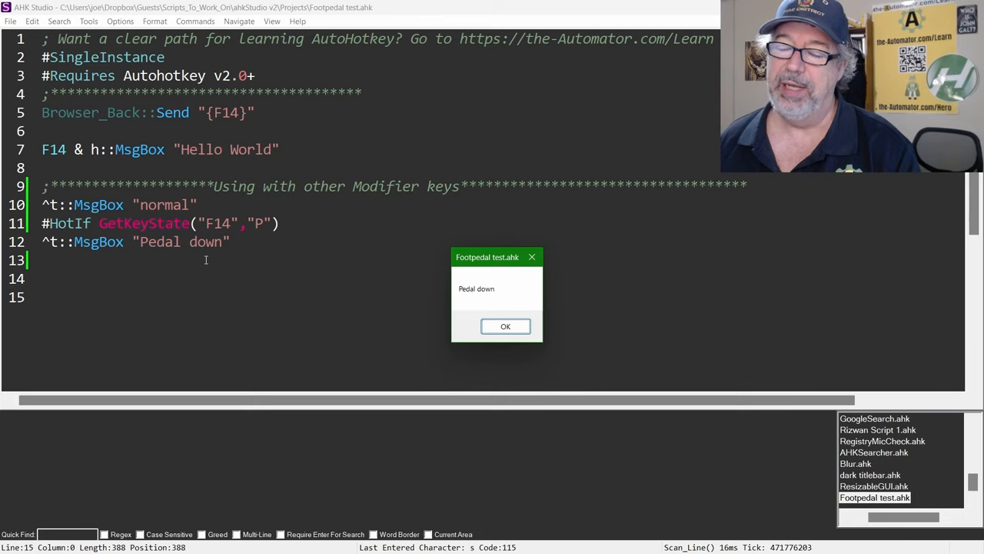
left_click(504, 326)
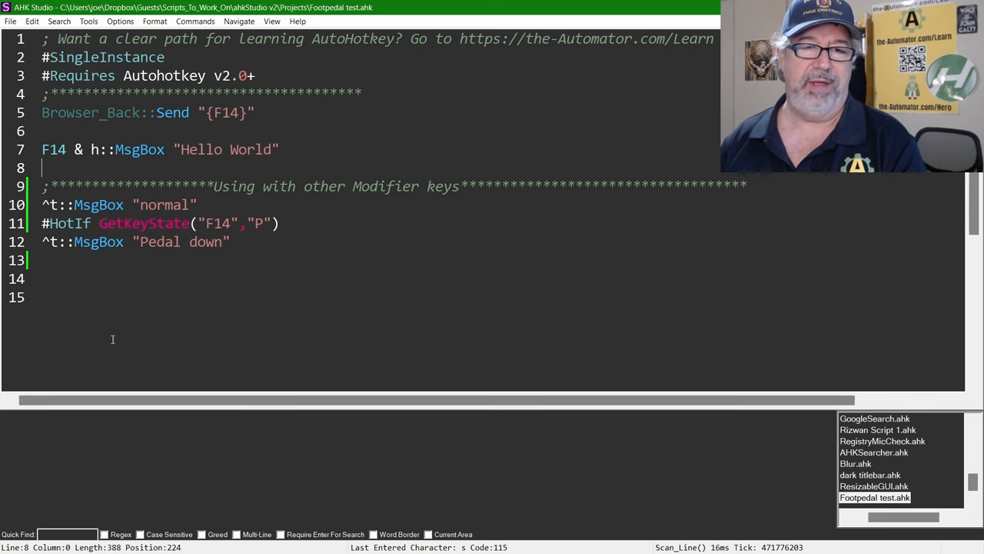
Write the hotkey line F14 & t::MsgBox "wow" below the pedal section
type("F14 & t::")
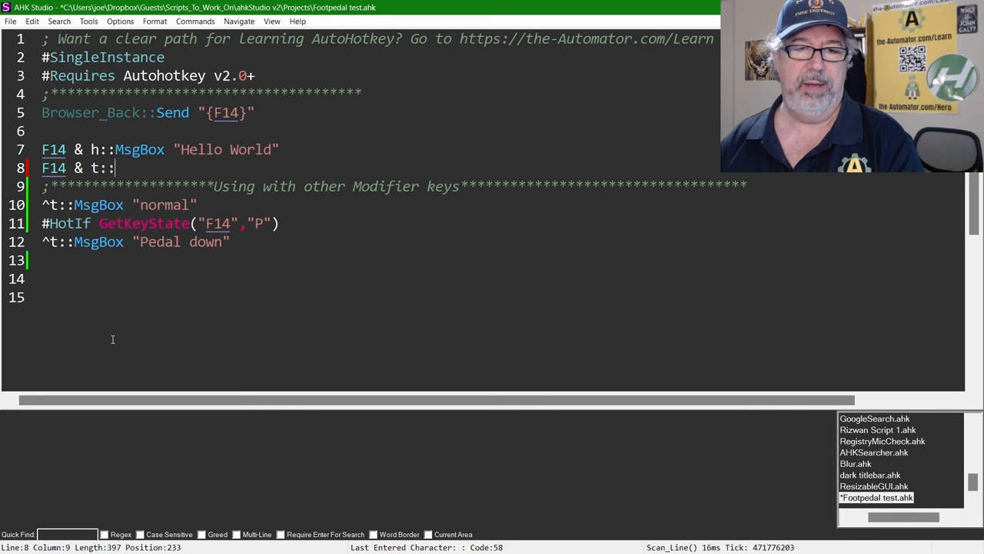
type("MsgBox")
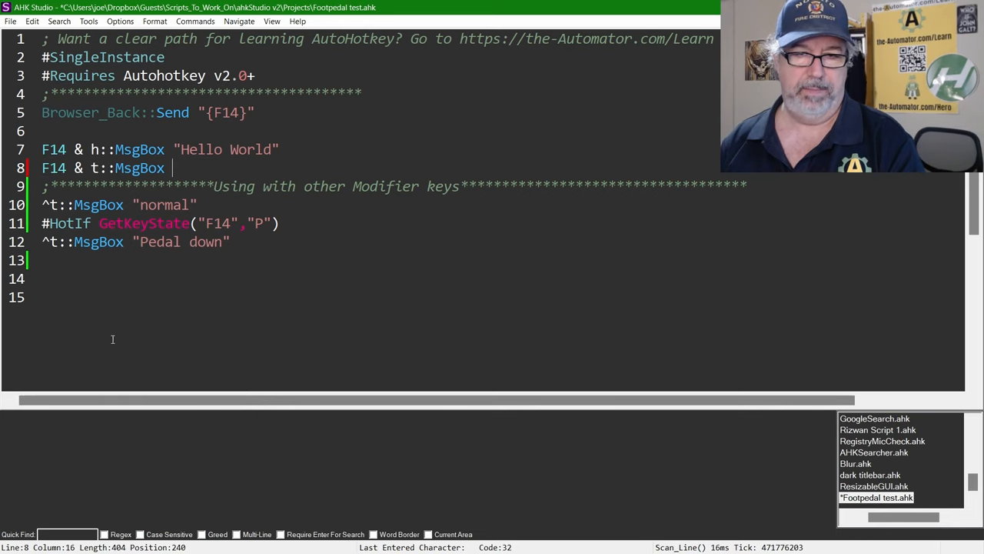
type("\"wow\"")
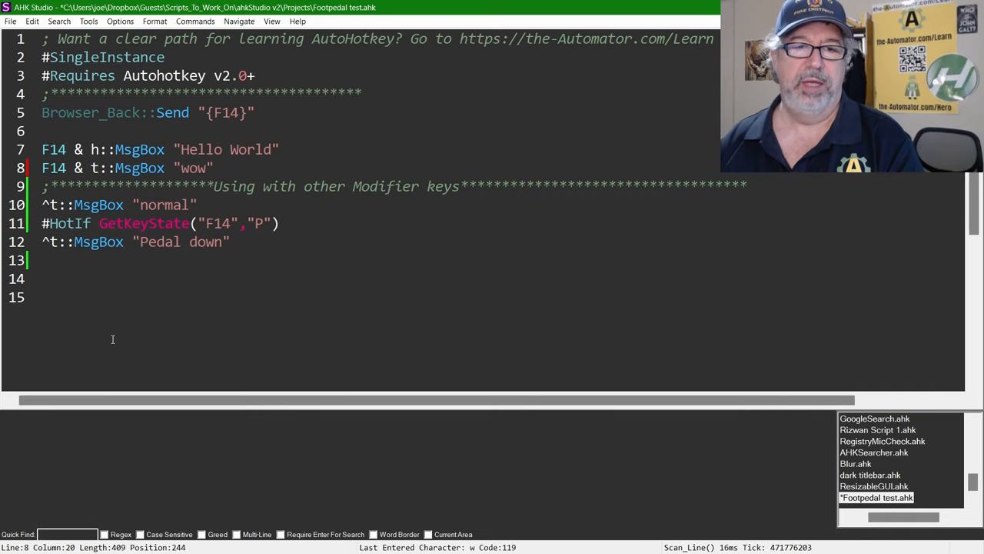
left_click(196, 205)
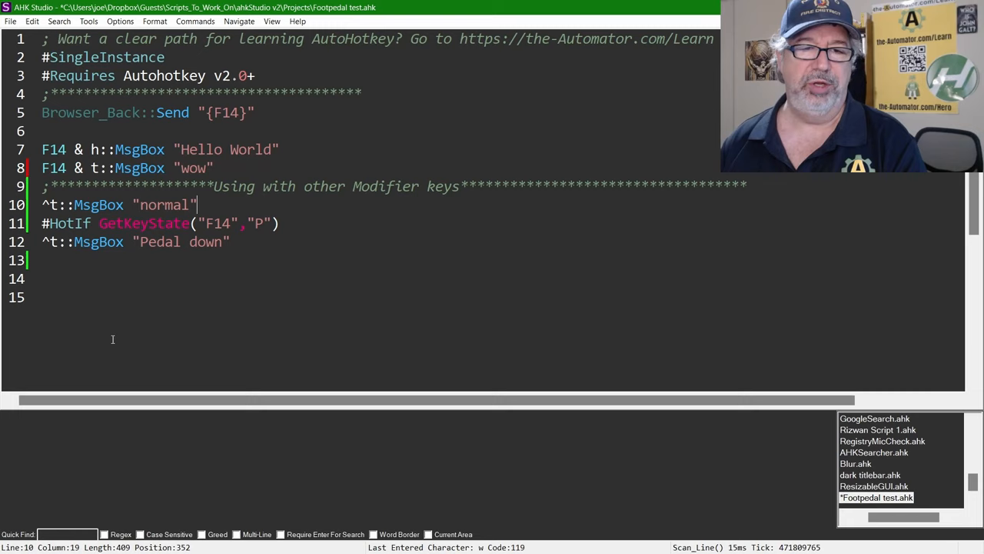